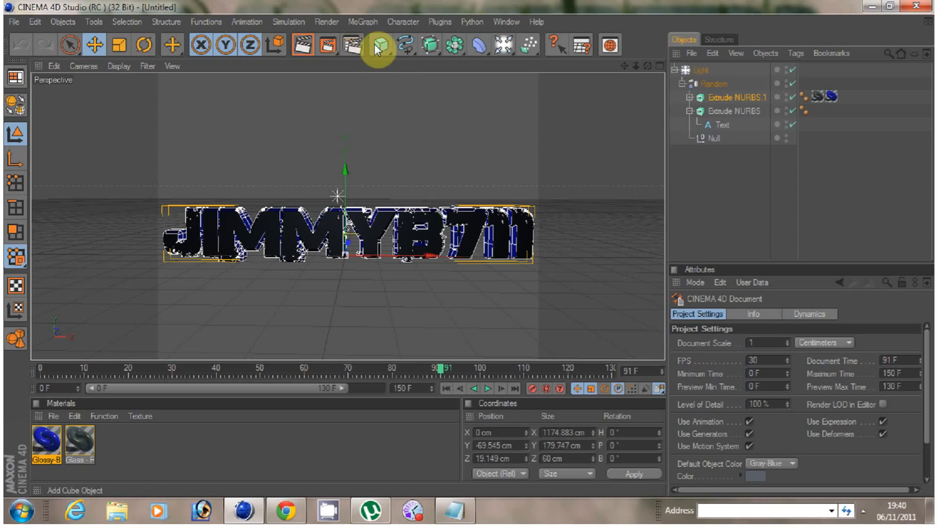
mouse_move(341, 22)
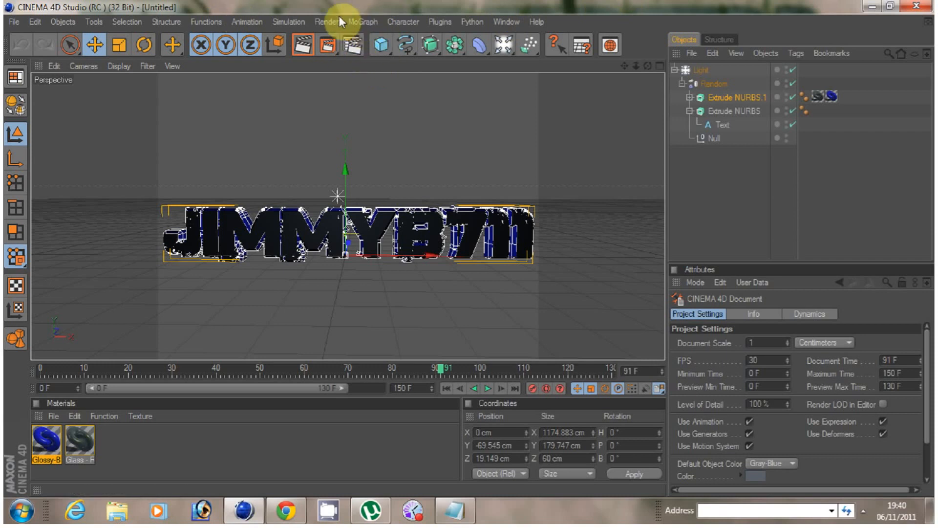
Close all open projects from the File menu, leaving an empty untitled scene
click(13, 22)
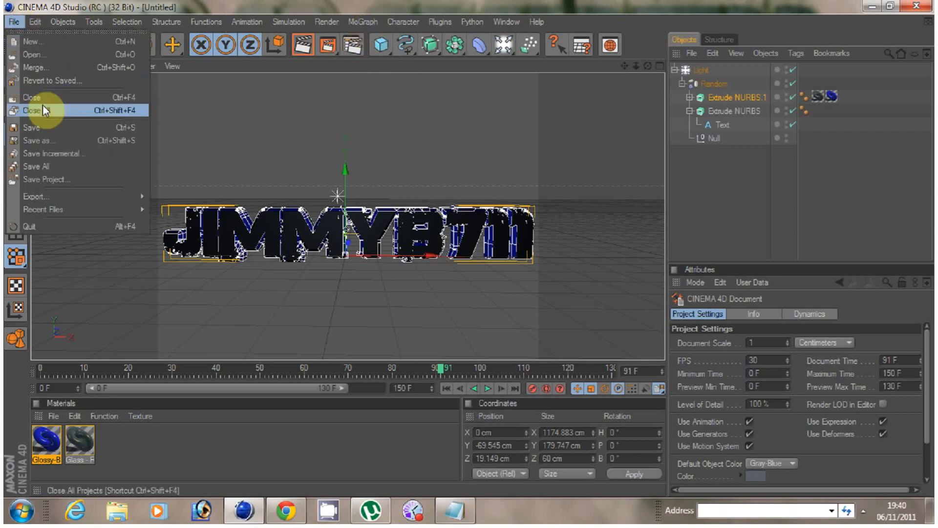
click(32, 110)
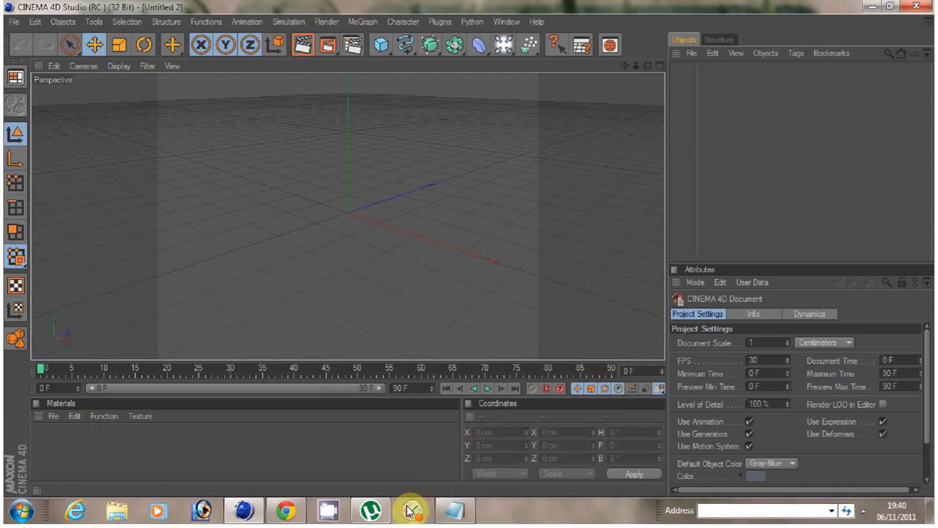
click(455, 511)
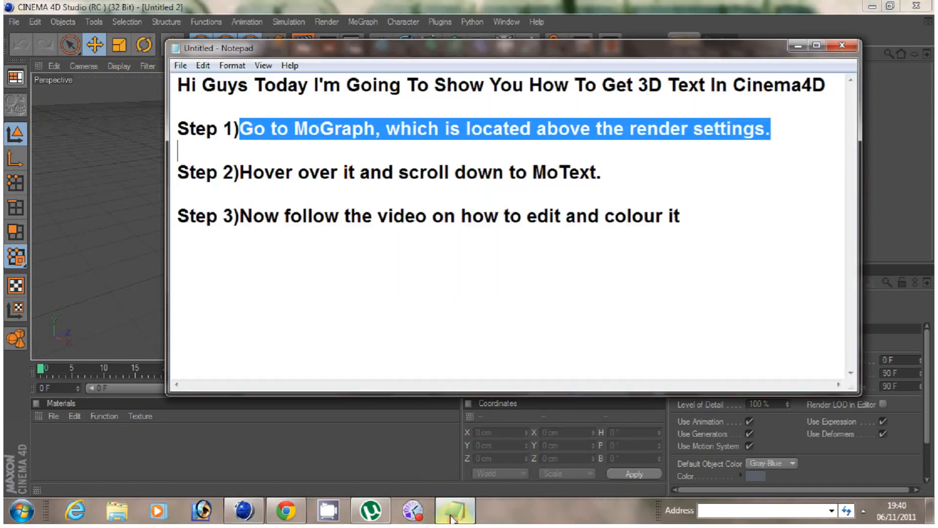
click(191, 173)
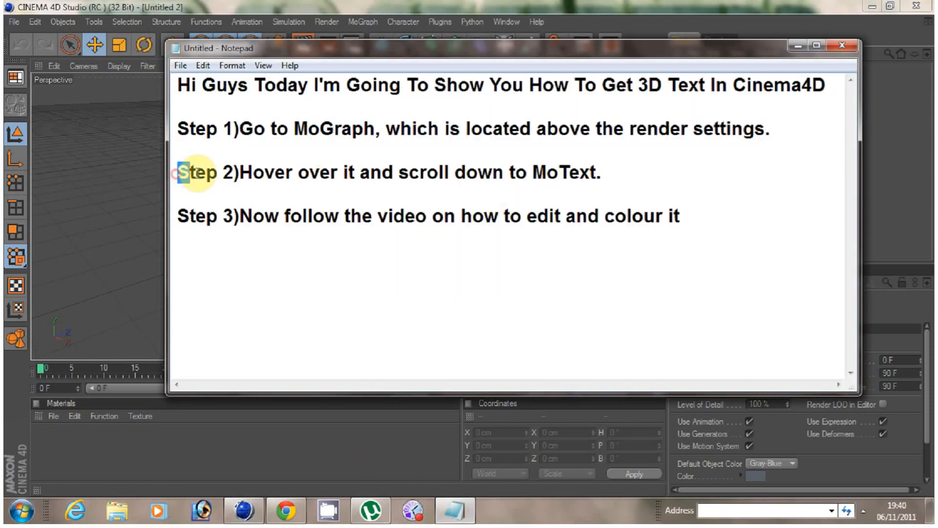
drag(180, 173, 240, 173)
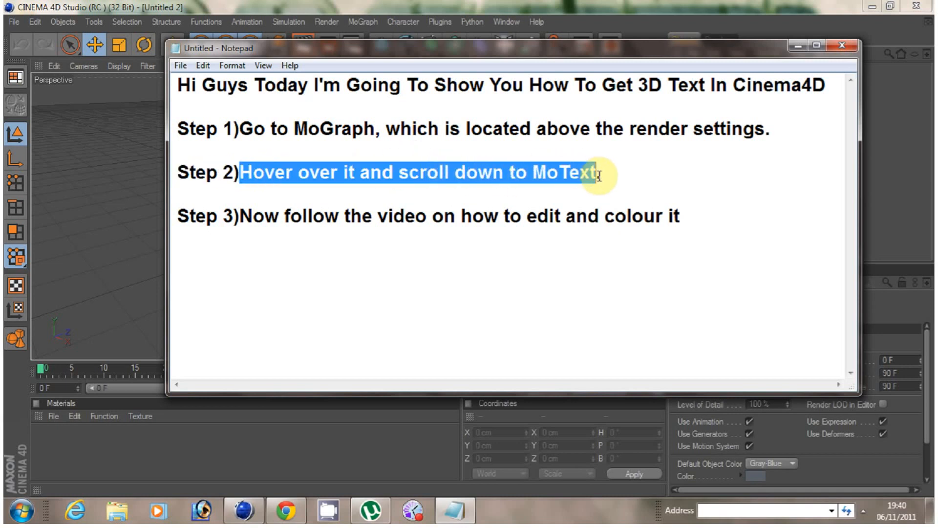
text(.)
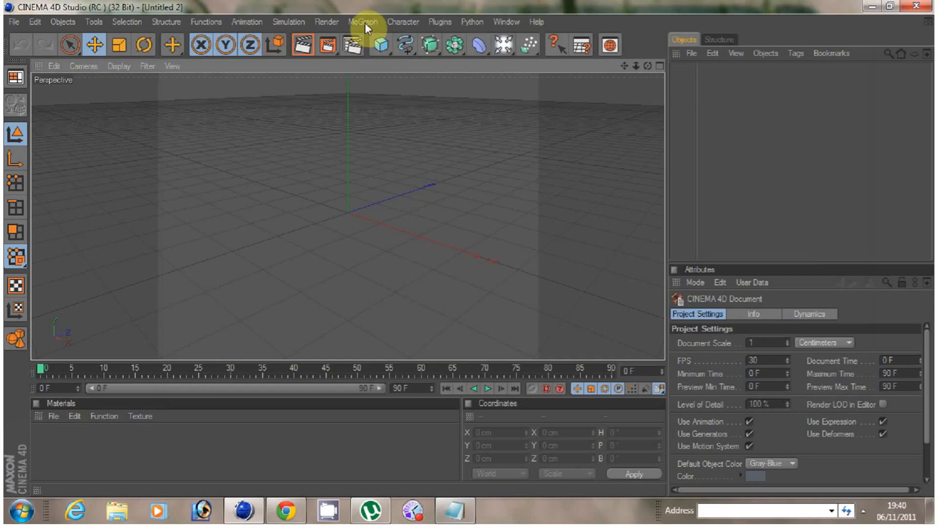
Add a MoText object from the MoGraph menu and highlight Step 3 in Notepad
click(362, 21)
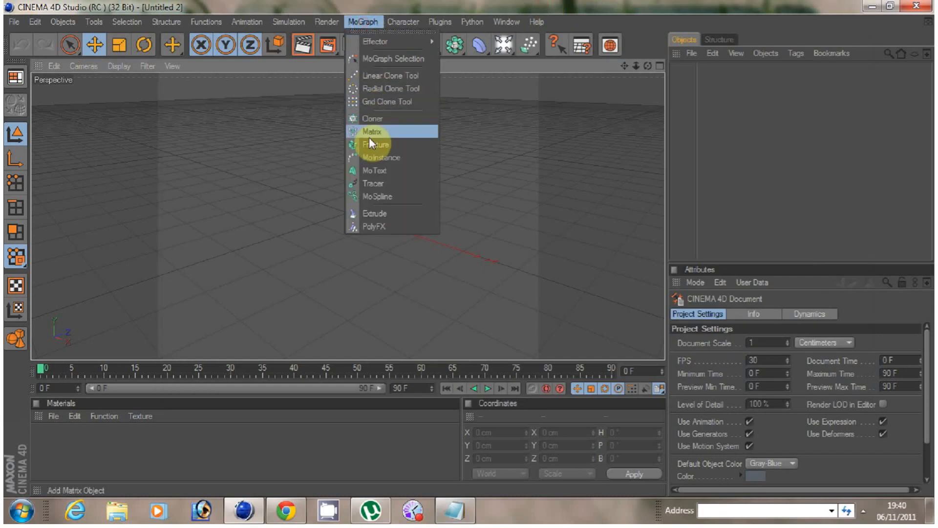
click(375, 170)
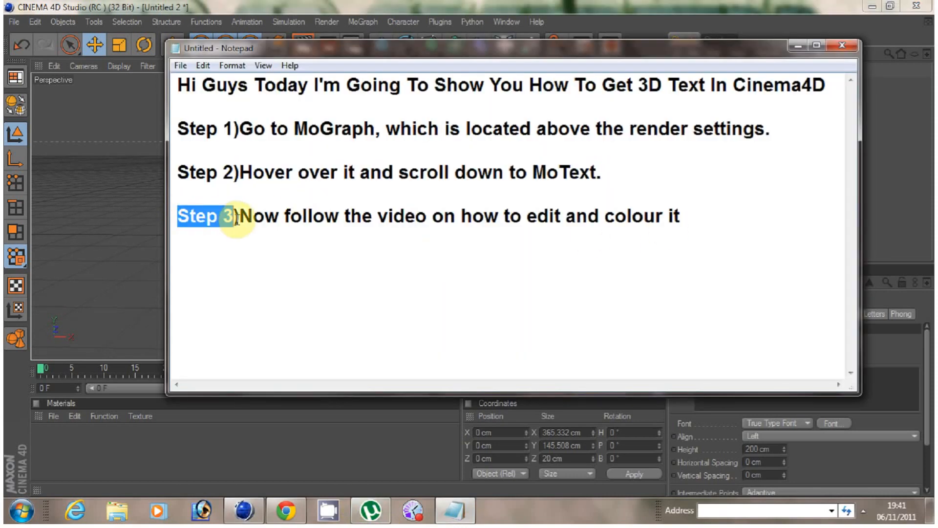
double_click(262, 216)
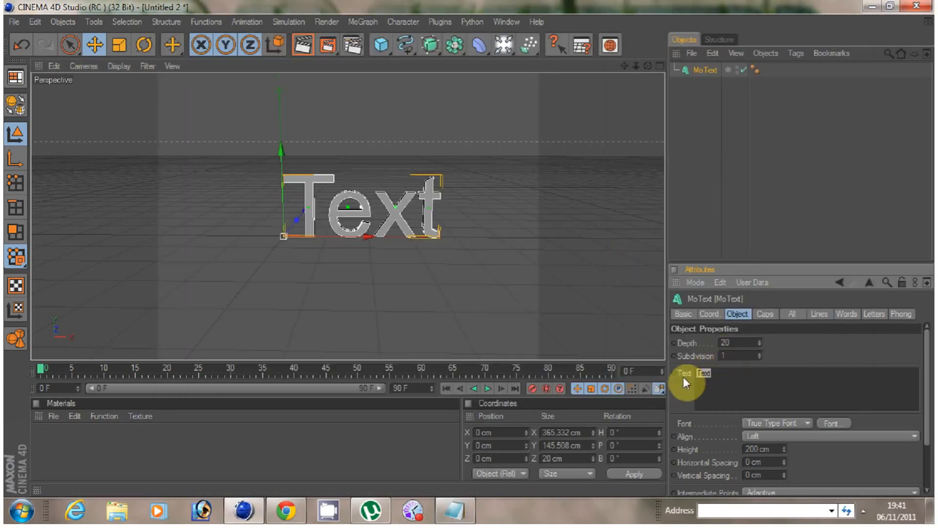
Change the MoText text from 'Text' to 'TUTORIAL' and set its depth to 60
text(TUTORI)
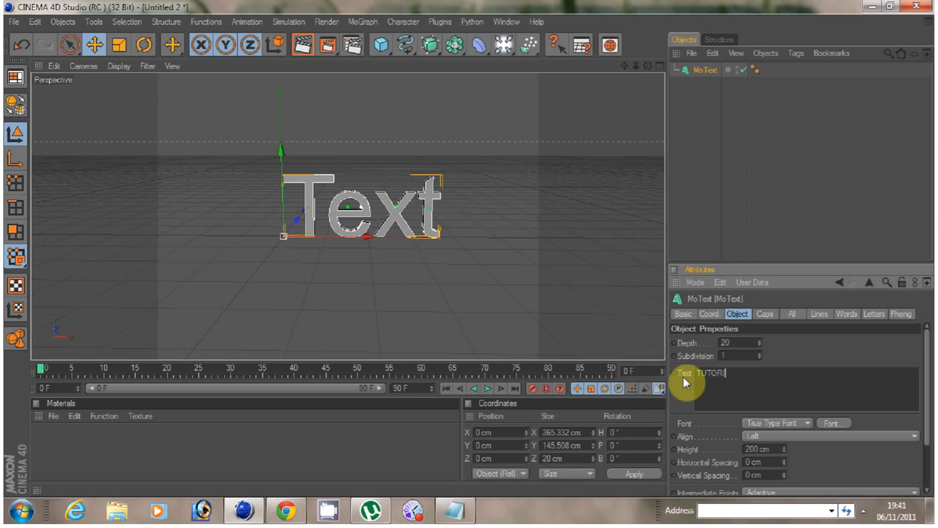
text(AL)
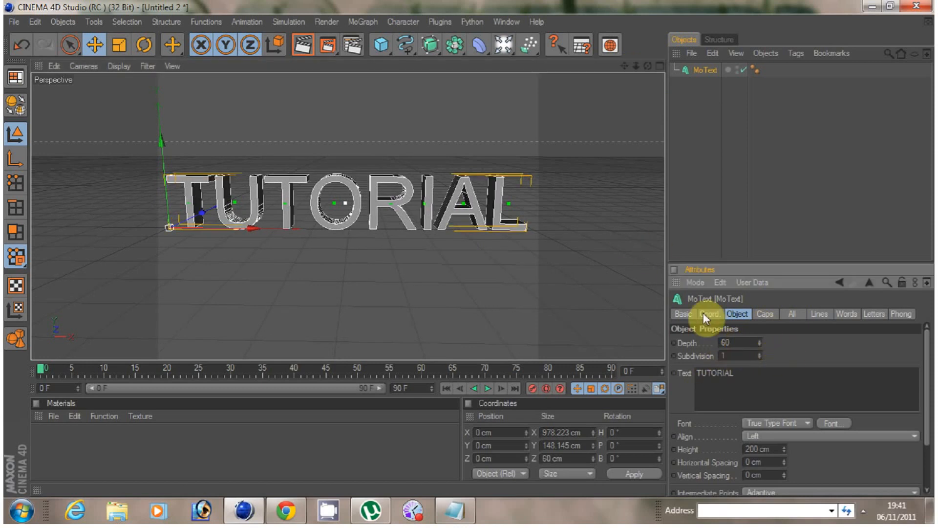
mouse_move(51, 417)
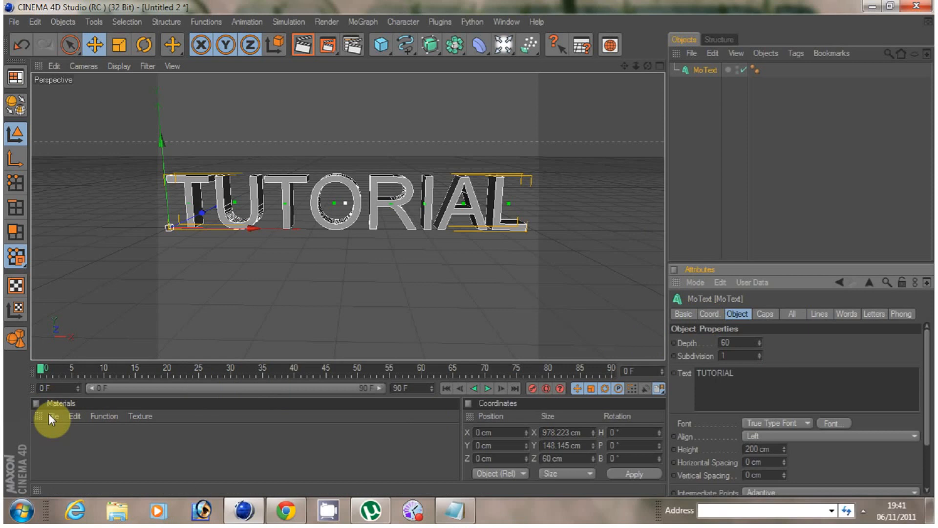
mouse_move(344, 333)
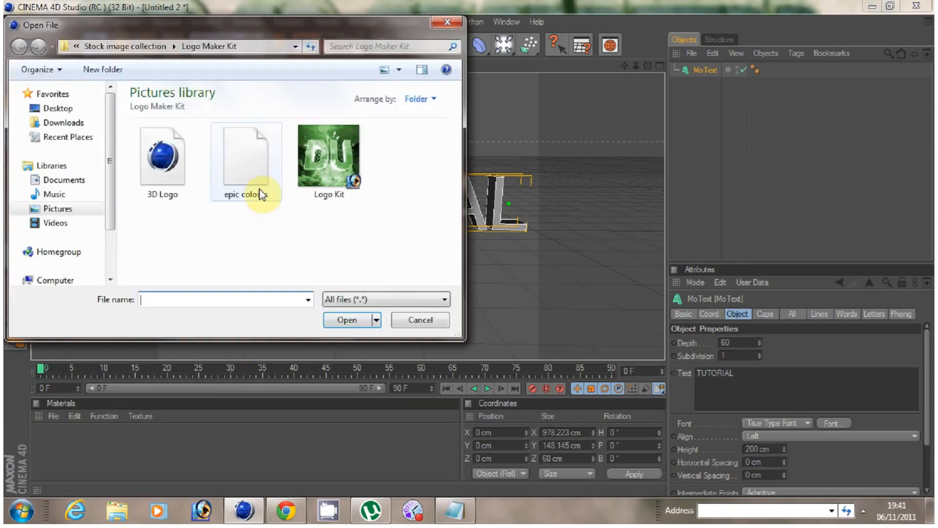
Load the colours file to add the Front, Body and Edges materials
click(420, 320)
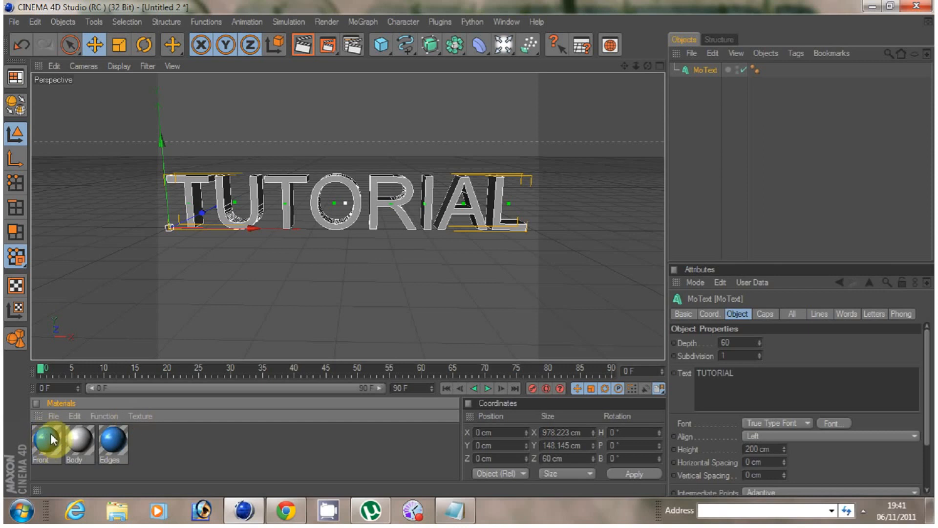
Give the TUTORIAL text Fillet Caps on both start and end, adjusting the rounding radius
click(768, 313)
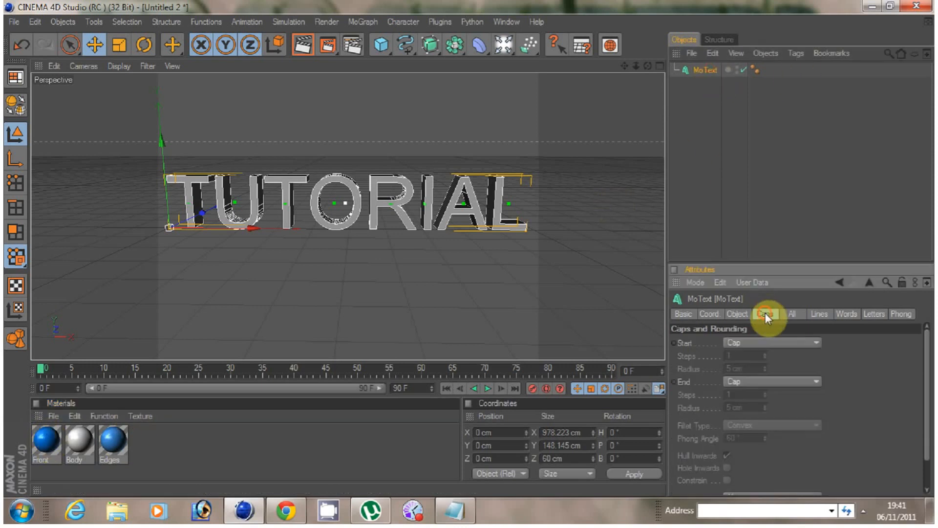
click(771, 342)
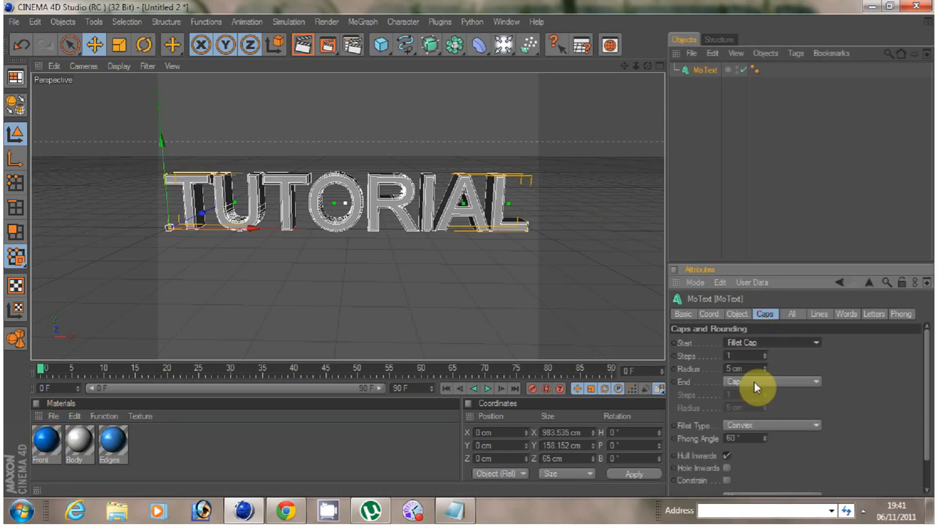
click(770, 381)
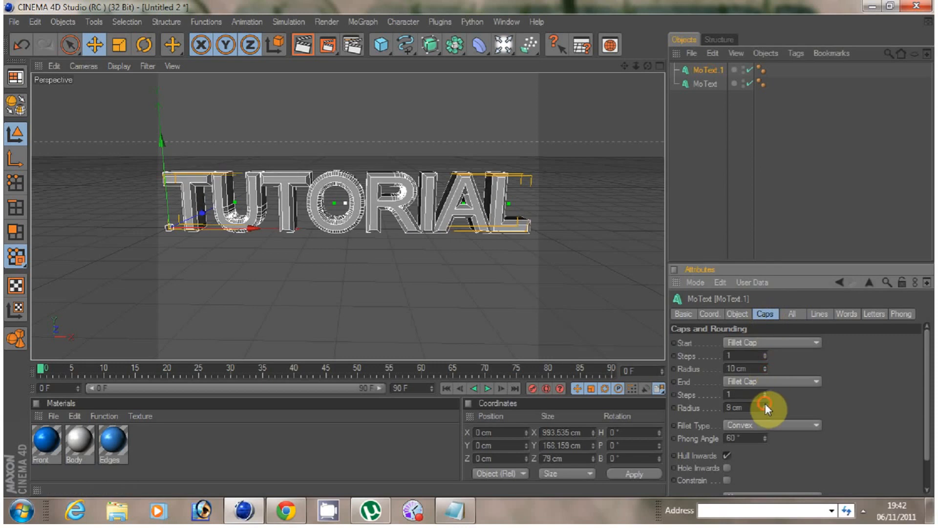
click(737, 314)
text(R1)
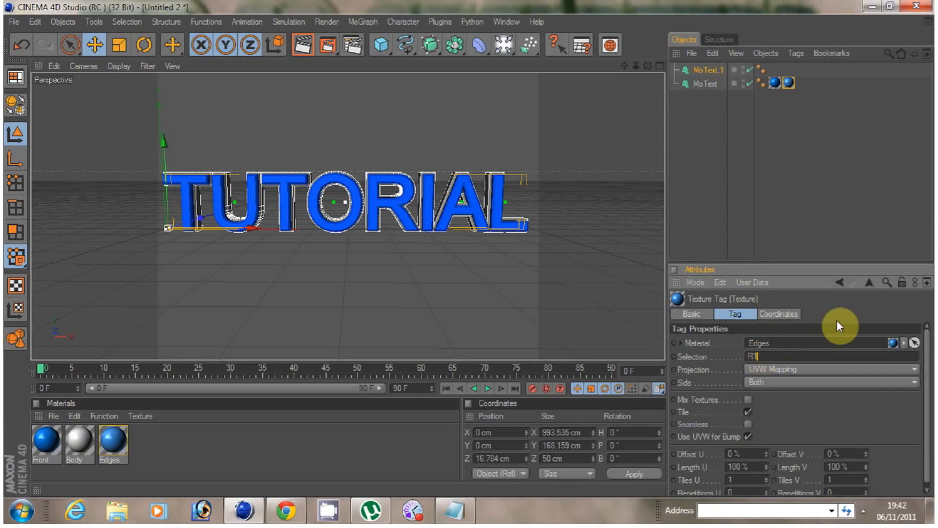
Apply the grey Body material to MoText.1 and render the active view
click(704, 69)
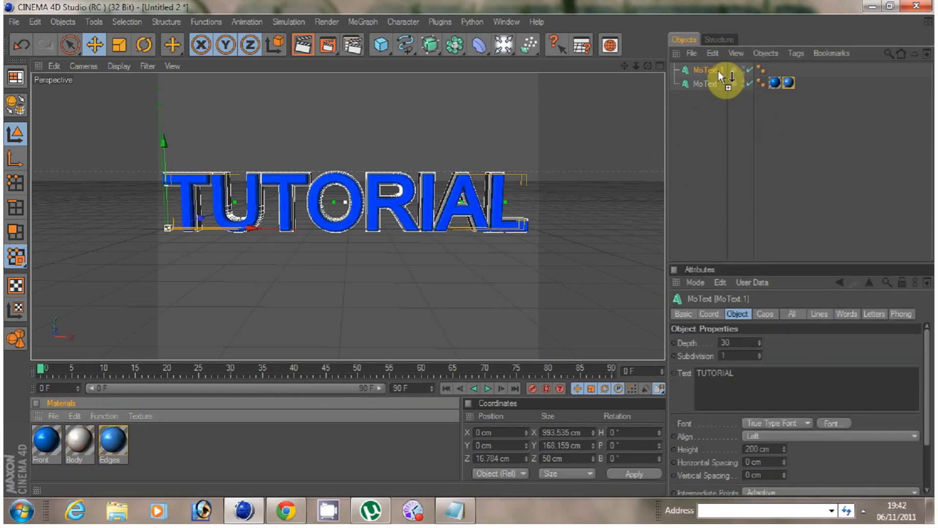
click(773, 70)
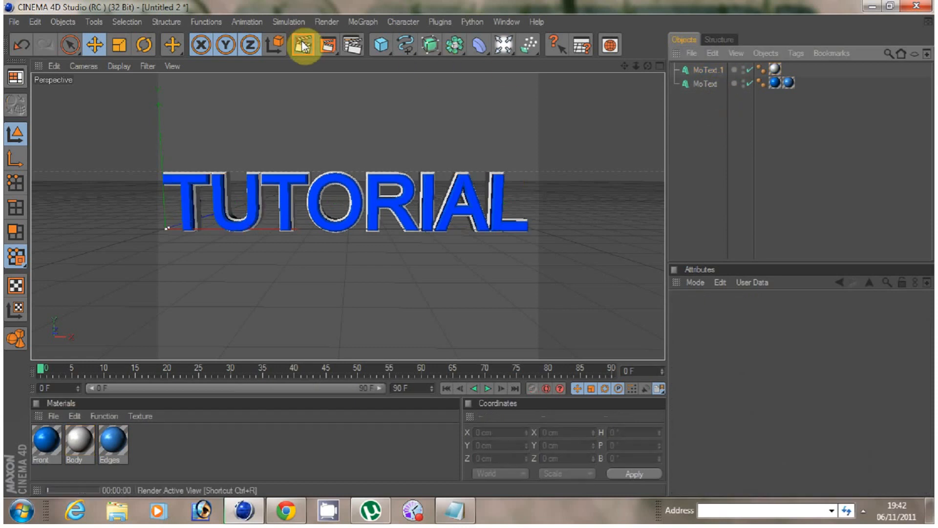
click(305, 45)
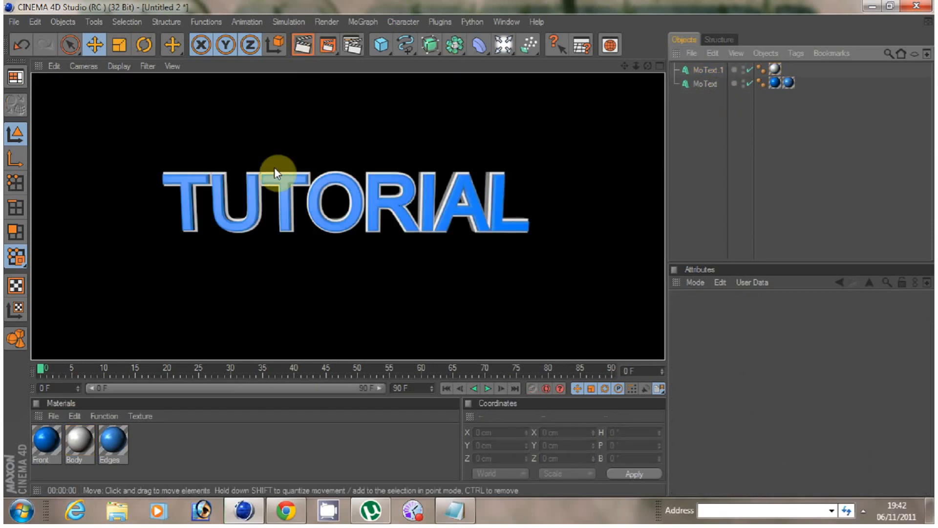
mouse_move(257, 262)
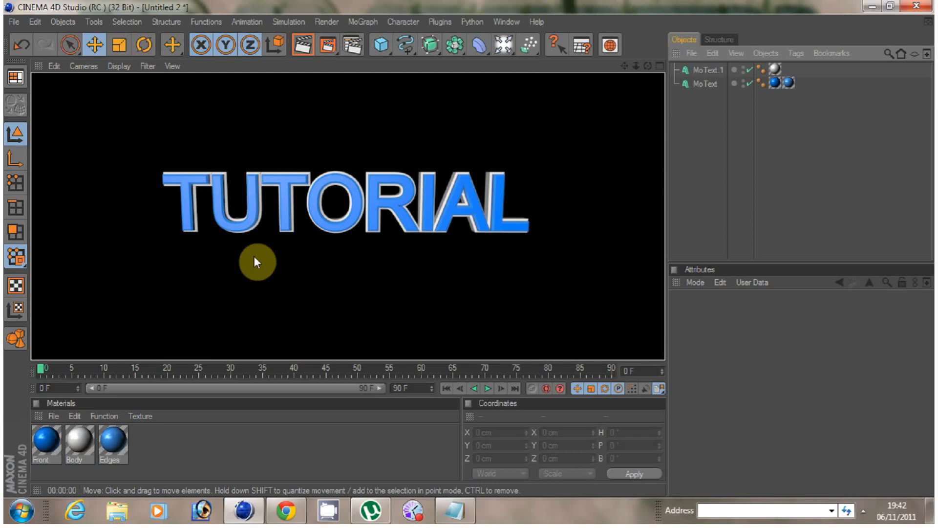